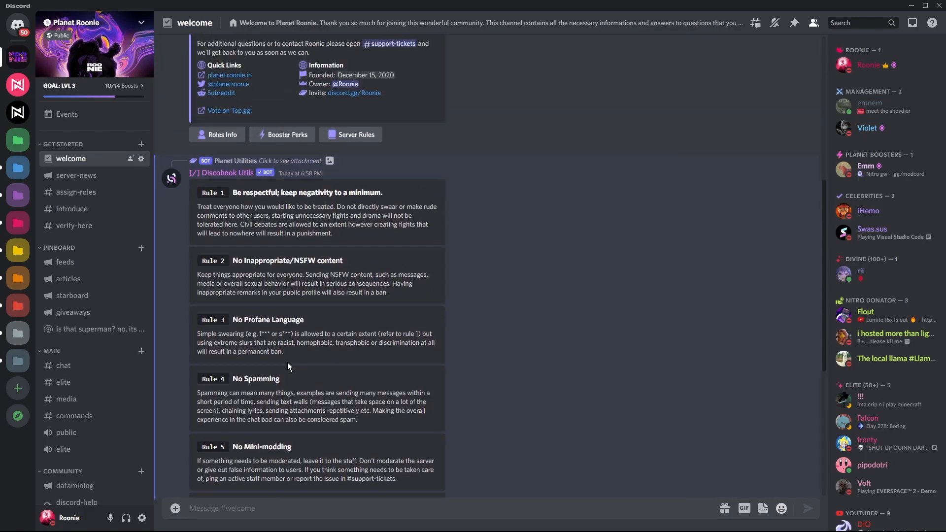
Create a text channel named 'information'.
{"action": "scroll", "scroll_direction": "down", "scroll_amount": 3}
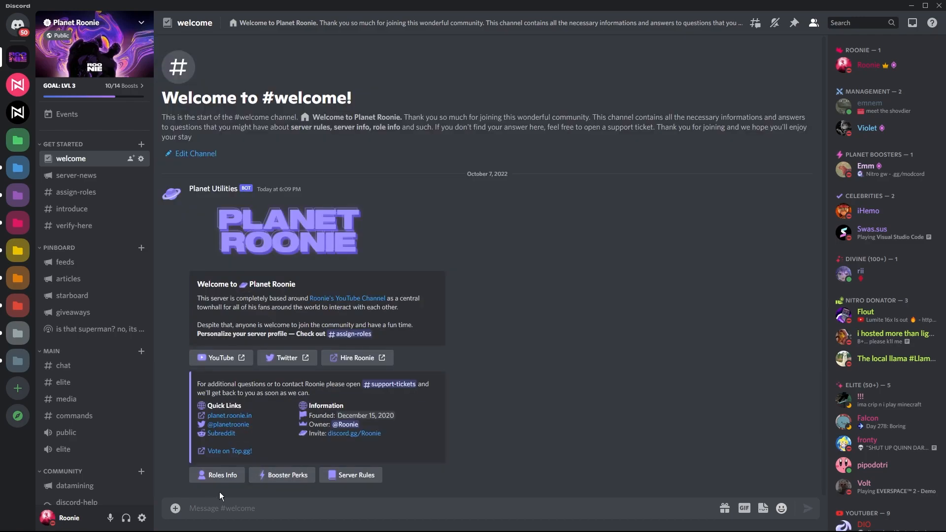
{"action": "mouse_move", "coordinate": [729, 369]}
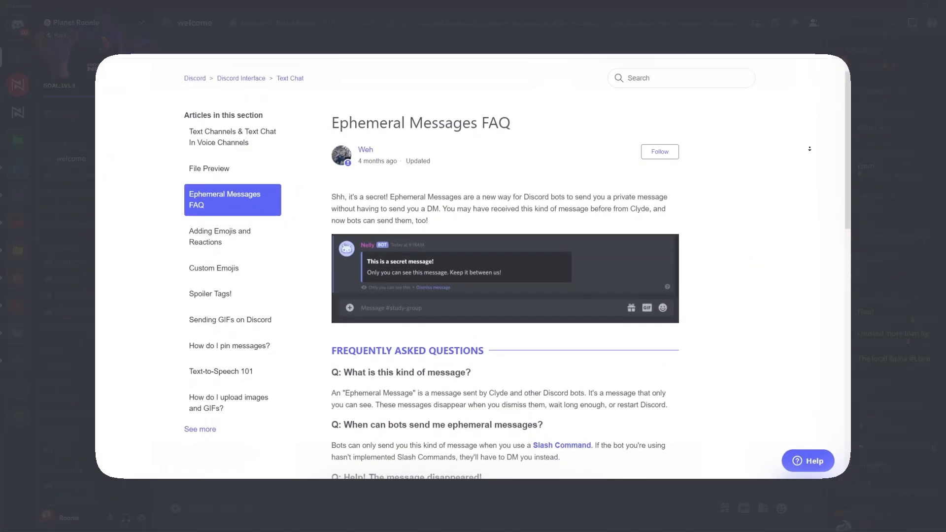
{"action": "scroll", "scroll_direction": "down", "scroll_amount": 3}
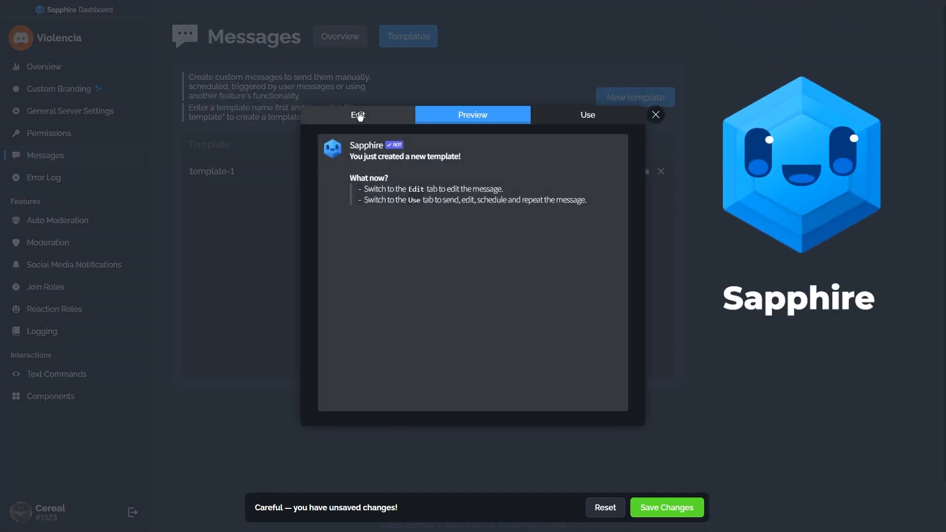
{"action": "left_click", "coordinate": [357, 115]}
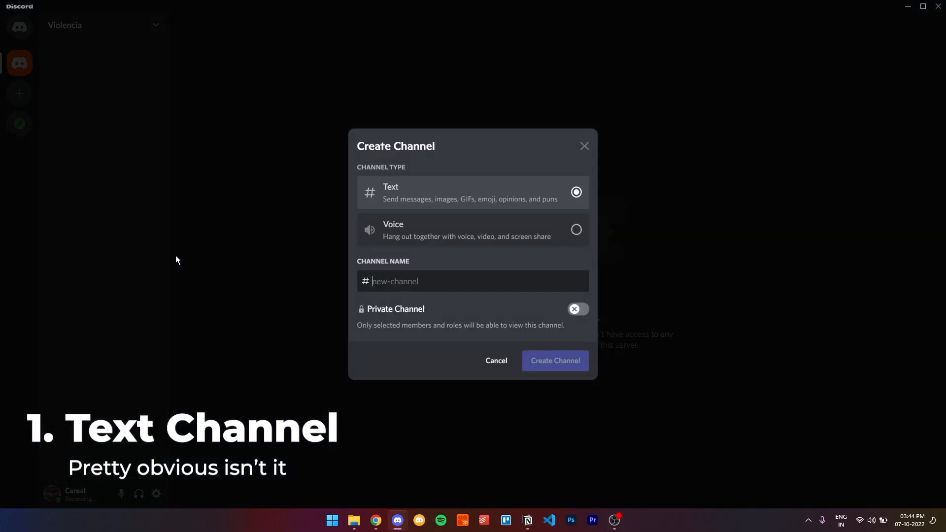
{"action": "type", "text": "information"}
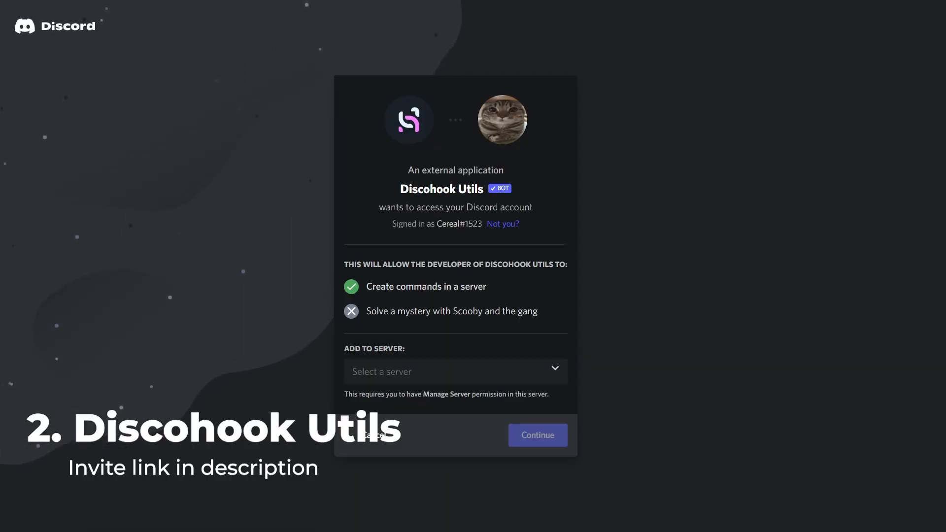
Authorise Discohook Utils to join the Violencia server.
{"action": "left_click", "coordinate": [455, 371]}
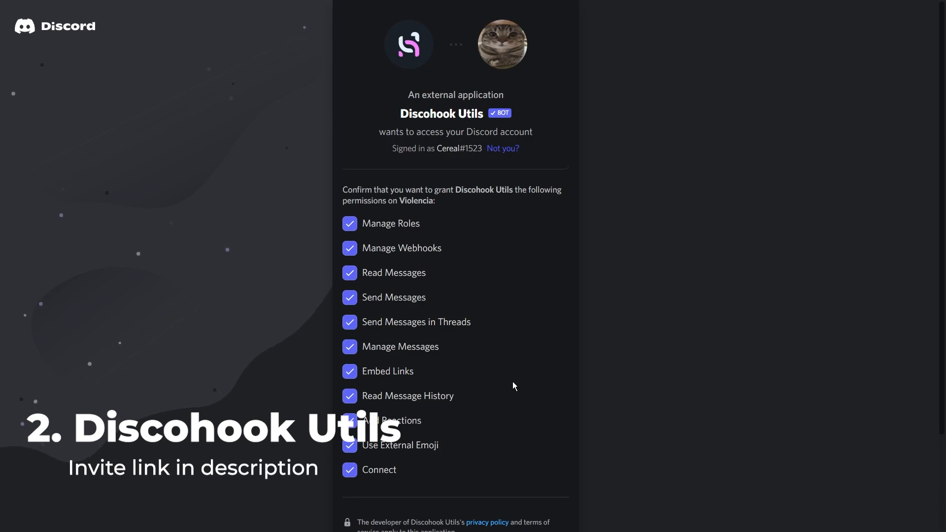
{"action": "scroll", "scroll_direction": "down", "scroll_amount": 3}
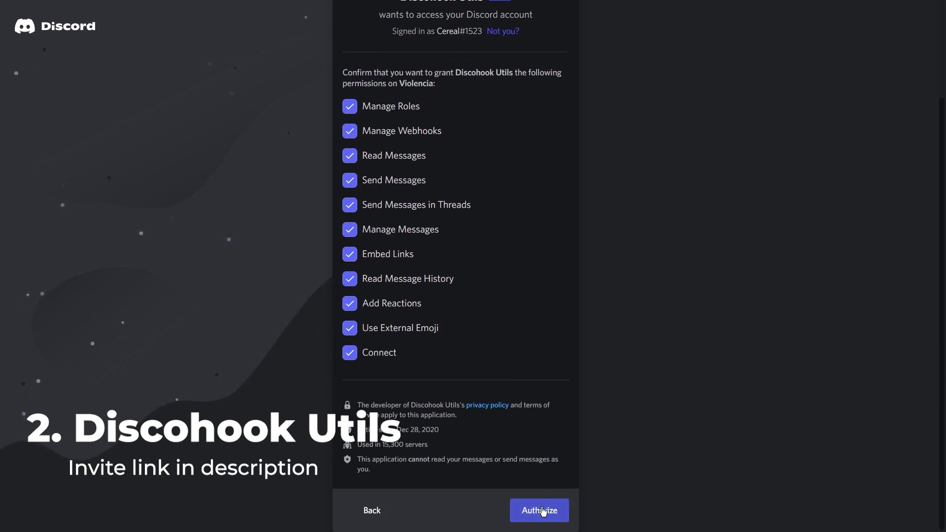
{"action": "left_click", "coordinate": [538, 510]}
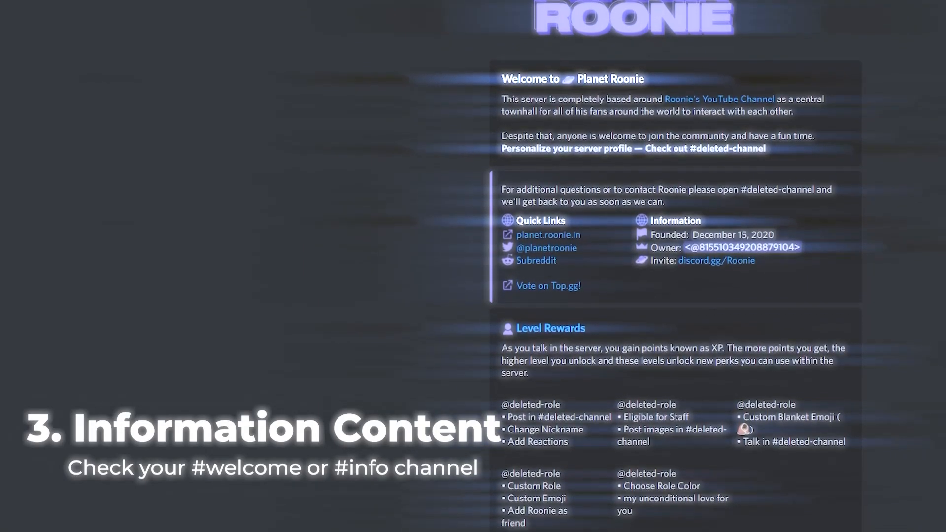
{"action": "scroll", "scroll_direction": "down", "scroll_amount": 3}
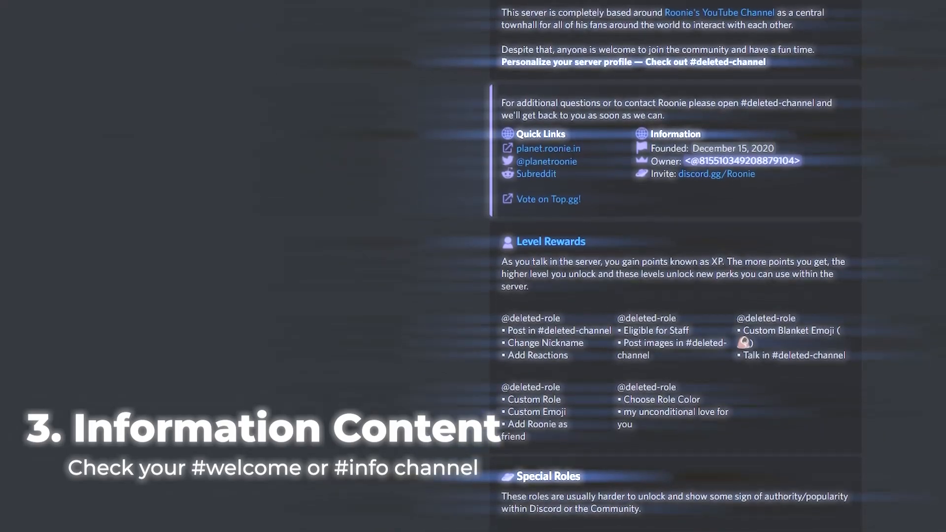
{"action": "scroll", "scroll_direction": "down", "scroll_amount": 3}
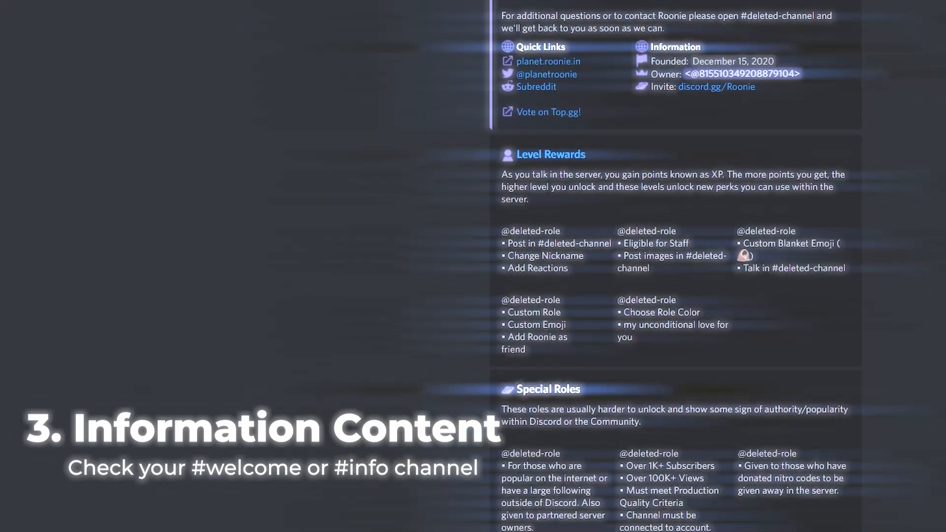
{"action": "scroll", "scroll_direction": "down", "scroll_amount": 3}
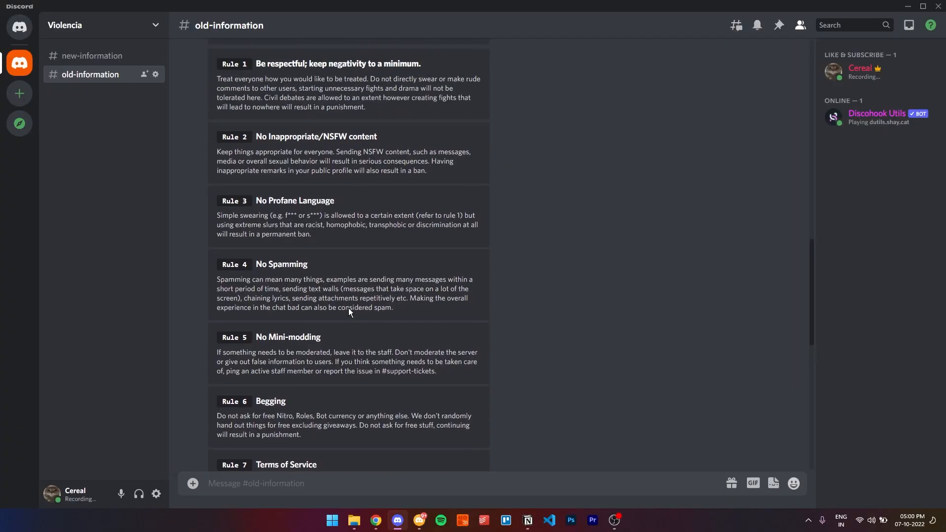
{"action": "scroll", "scroll_direction": "up", "scroll_amount": 3}
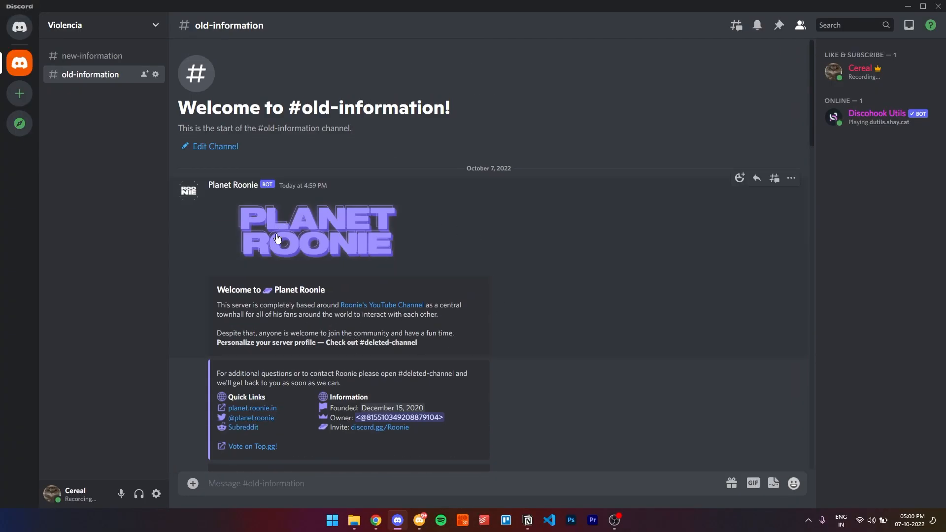
{"action": "scroll", "scroll_direction": "down", "scroll_amount": 3}
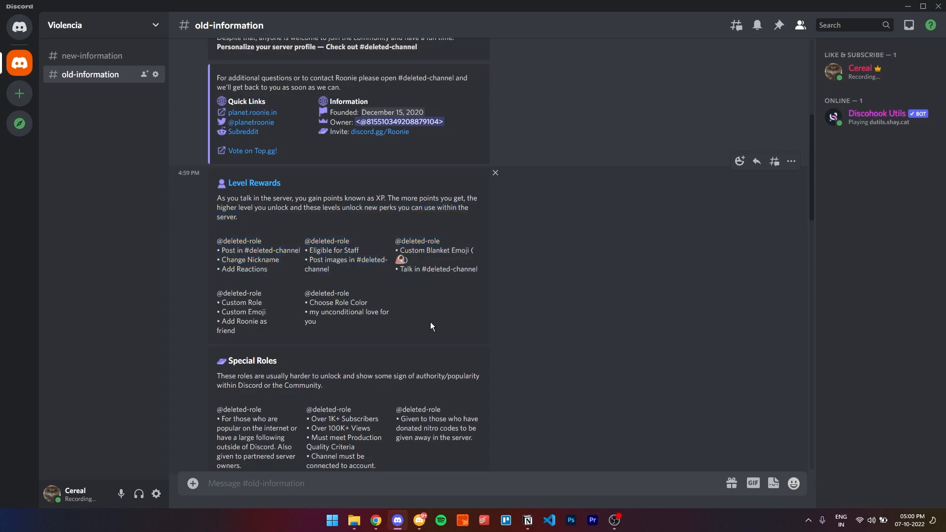
{"action": "scroll", "scroll_direction": "down", "scroll_amount": 3}
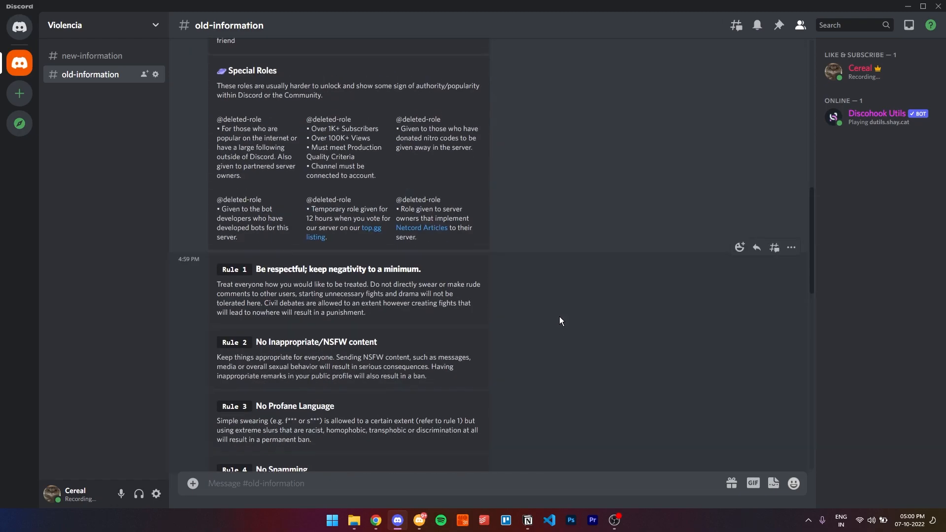
{"action": "scroll", "scroll_direction": "down", "scroll_amount": 3}
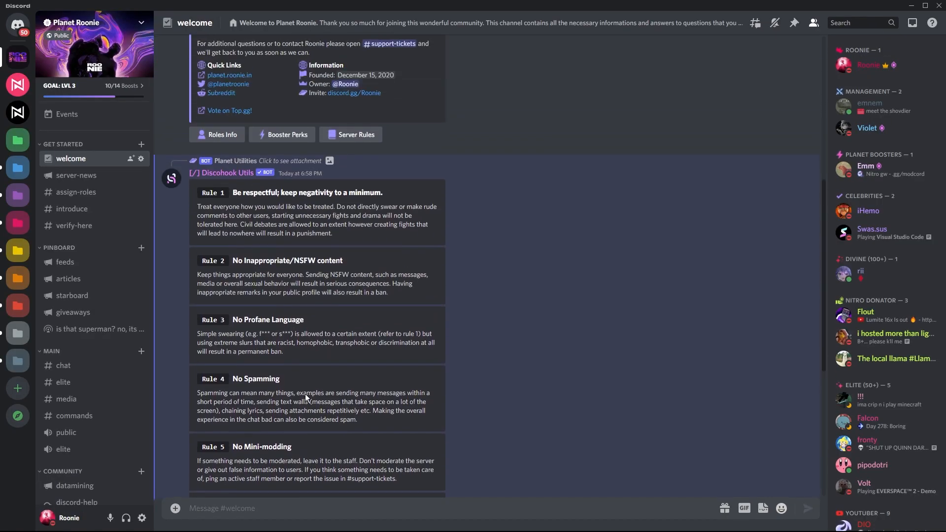
{"action": "scroll", "scroll_direction": "down", "scroll_amount": 3}
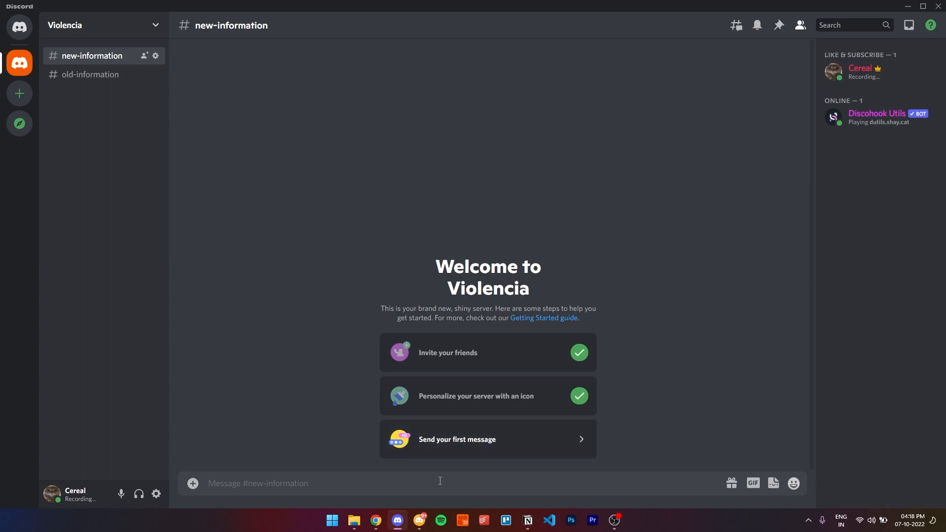
Create an 'Inf…' webhook for #new-information with /webhook create and open it in Discohook.
{"action": "type", "text": "/webh"}
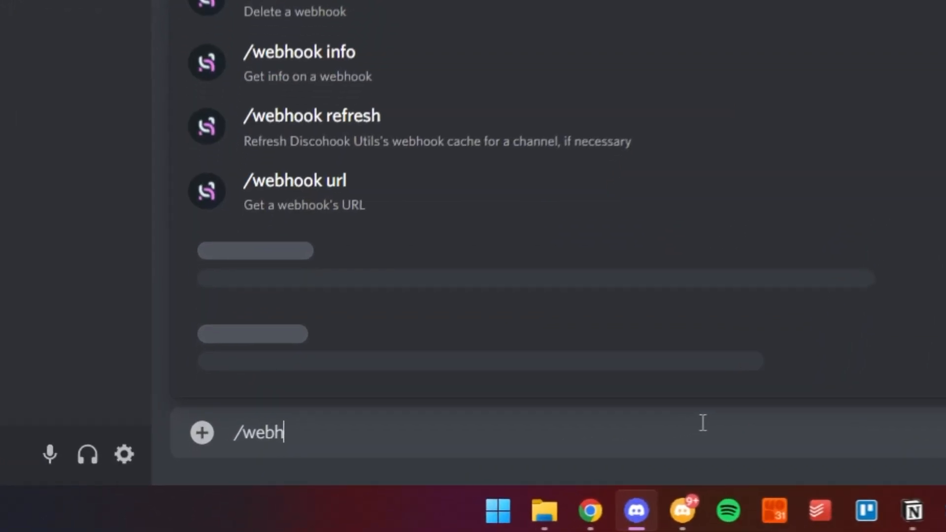
{"action": "type", "text": "ook"}
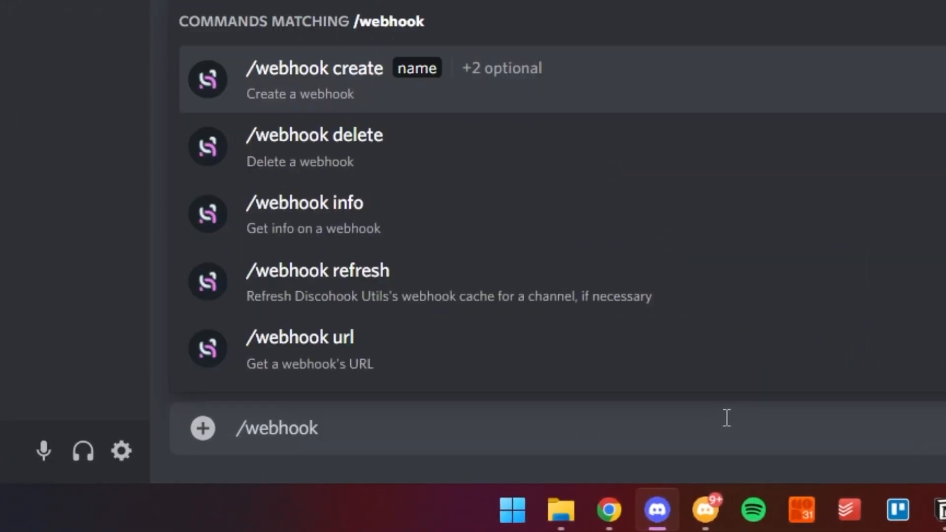
{"action": "left_click", "coordinate": [313, 79]}
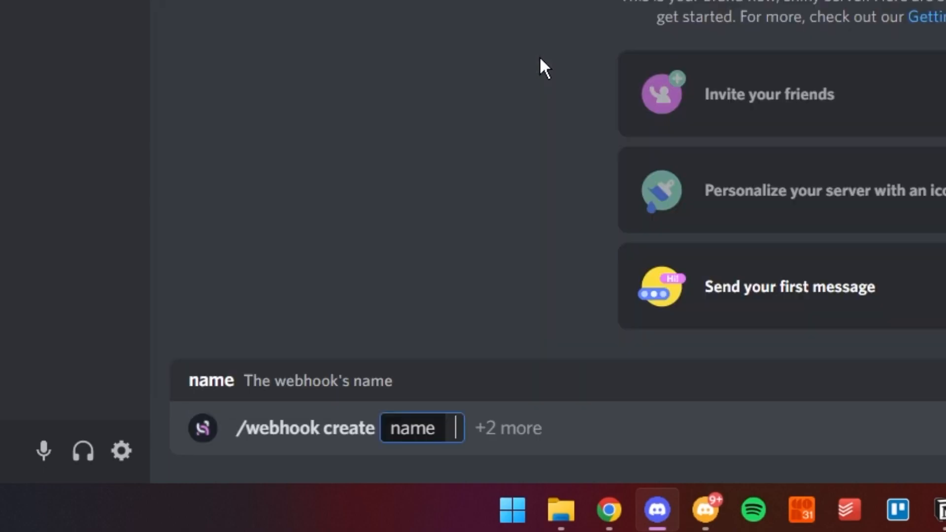
{"action": "type", "text": "Inf"}
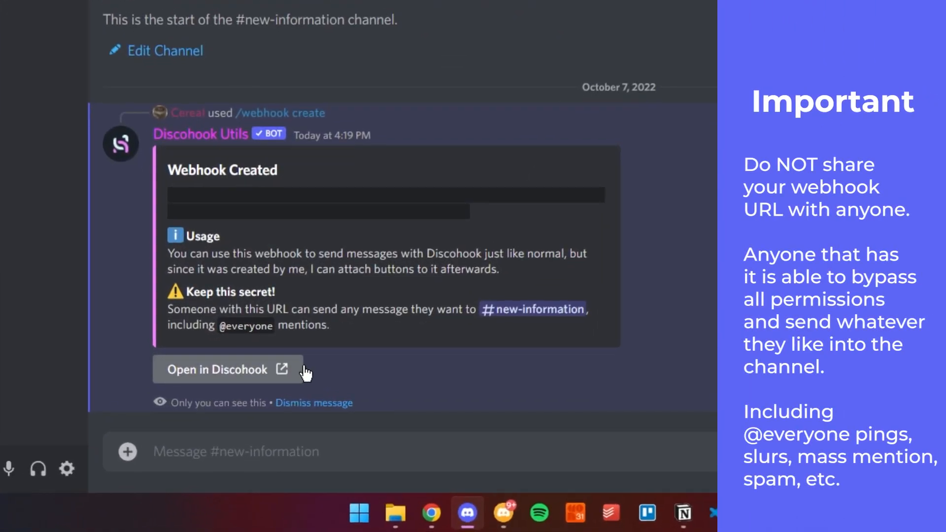
{"action": "left_click", "coordinate": [227, 369]}
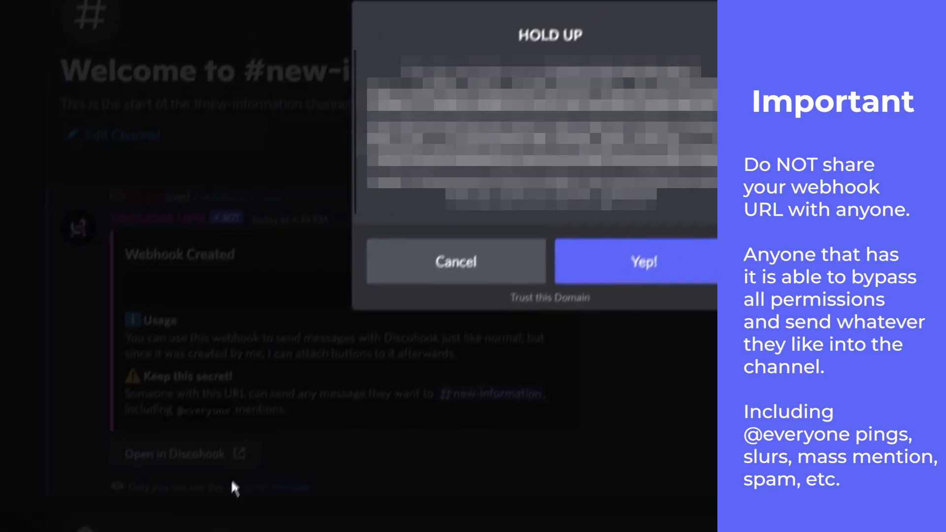
{"action": "left_click", "coordinate": [638, 260]}
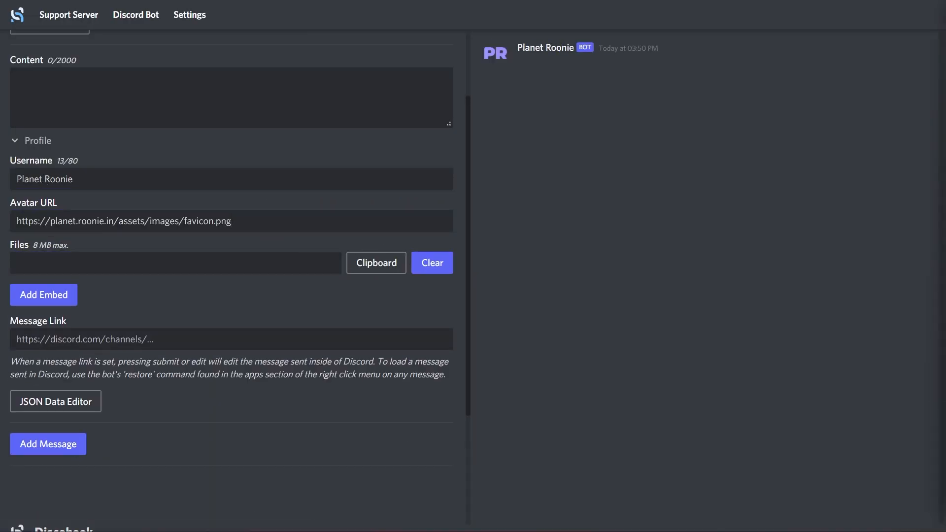
Add embeds to the welcome and contact messages, plus a Quick Links field.
{"action": "left_click", "coordinate": [43, 294]}
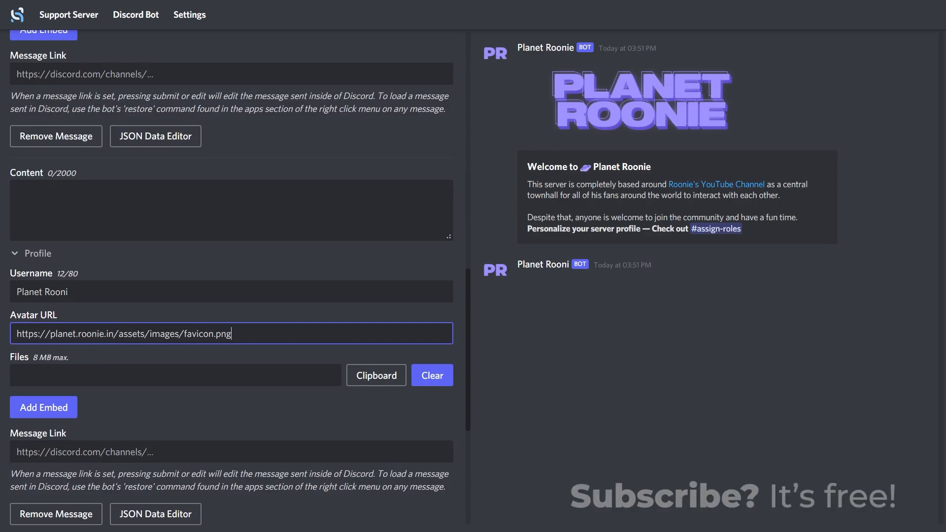
{"action": "left_click", "coordinate": [43, 407]}
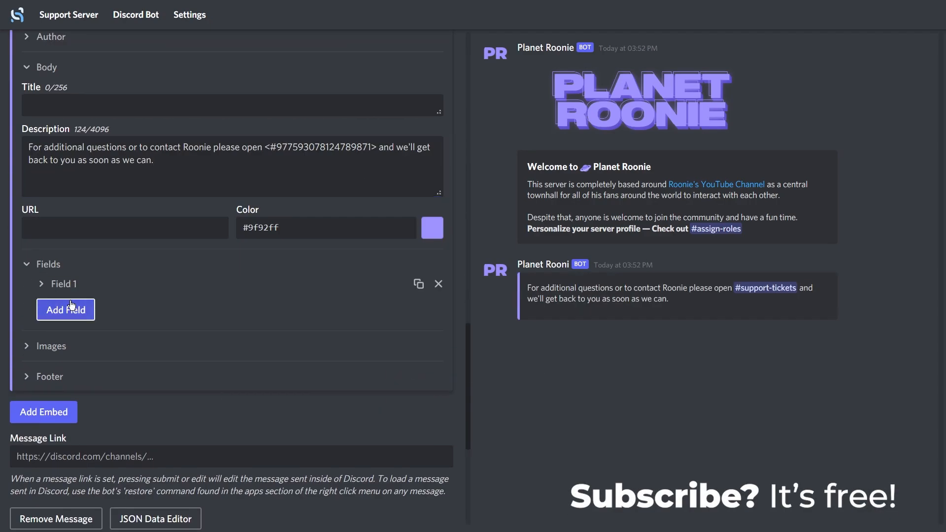
{"action": "left_click", "coordinate": [42, 284]}
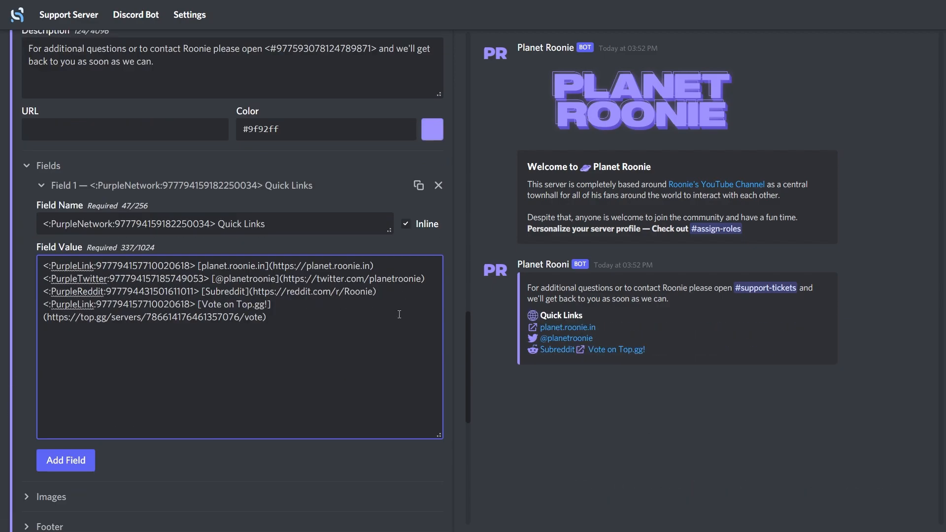
{"action": "left_click", "coordinate": [419, 185]}
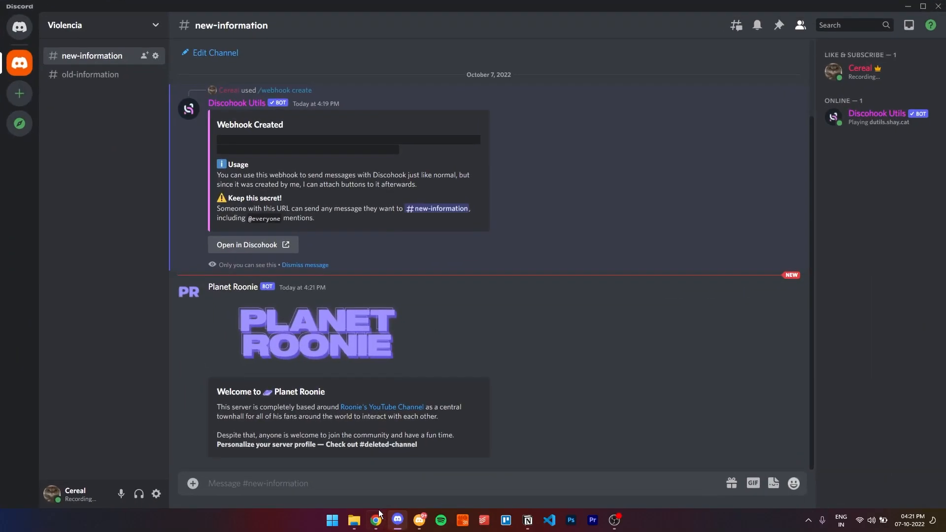
Review #new-information and dismiss the webhook-created notice.
{"action": "scroll", "scroll_direction": "down", "scroll_amount": 3}
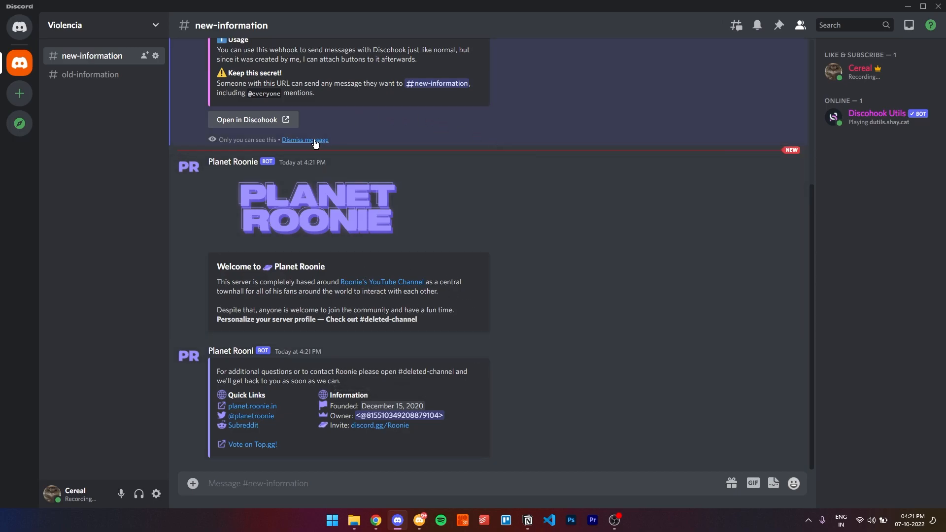
{"action": "left_click", "coordinate": [305, 140]}
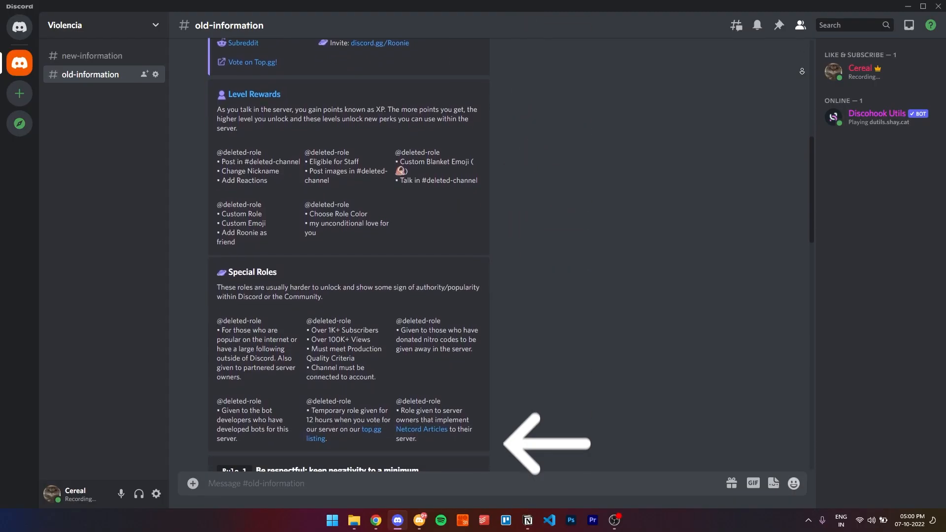
Switch to the Discohook editor and scroll through the draft.
{"action": "left_click", "coordinate": [371, 520]}
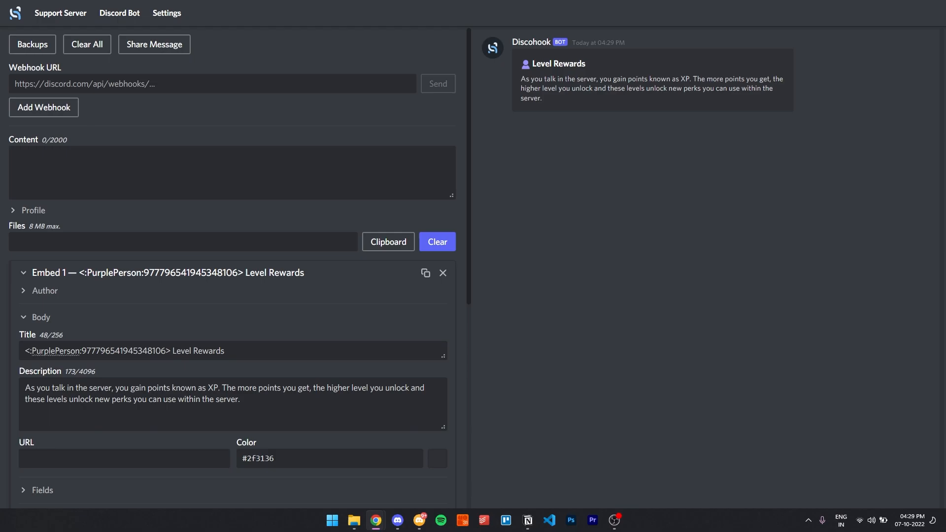
{"action": "scroll", "scroll_direction": "down", "scroll_amount": 3}
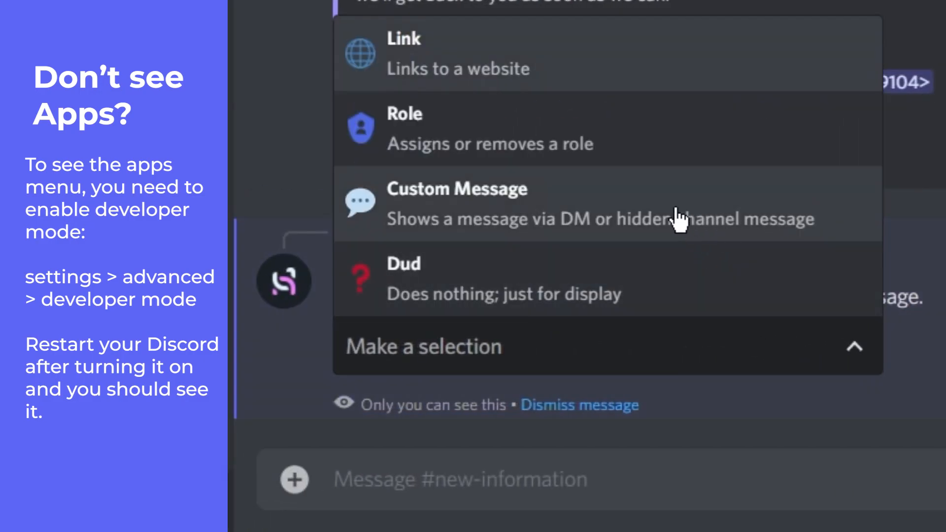
Set the button type to Custom Message, shown hidden in-channel.
{"action": "left_click", "coordinate": [456, 203]}
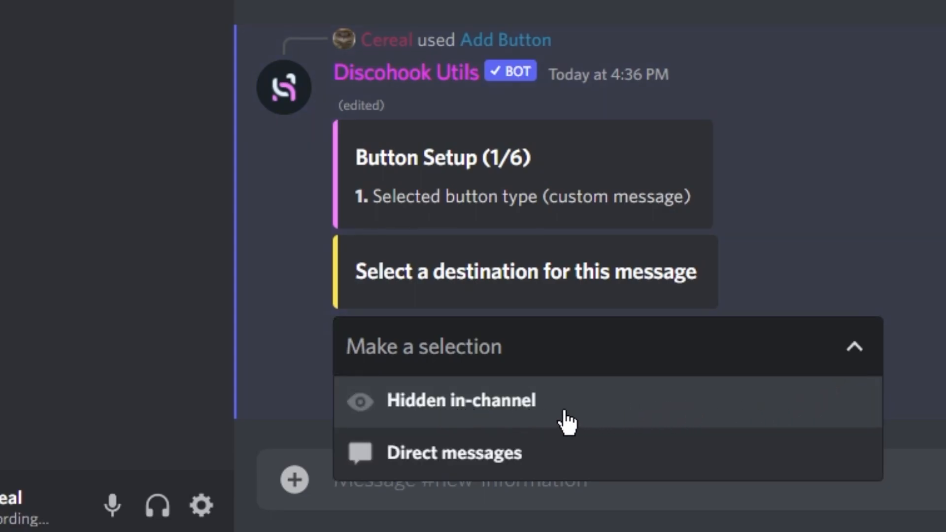
{"action": "left_click", "coordinate": [460, 400]}
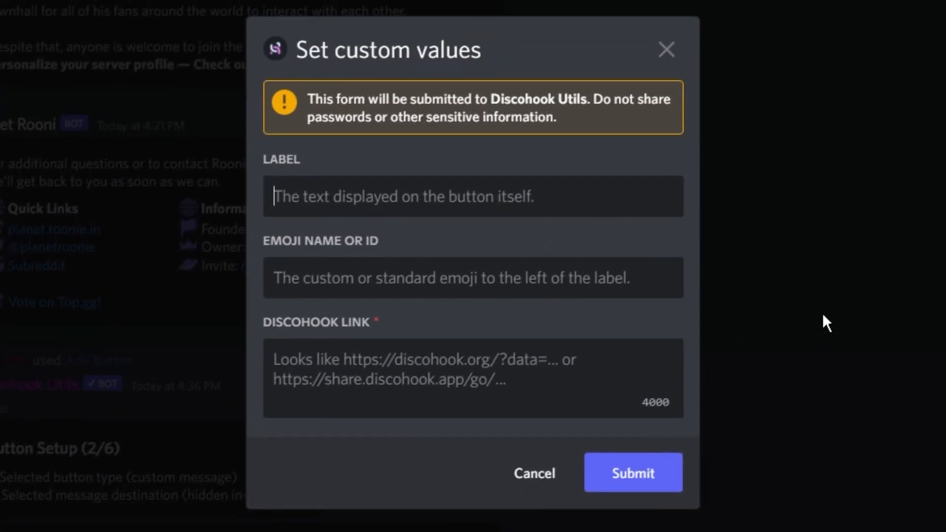
{"action": "type", "text": "Roles"}
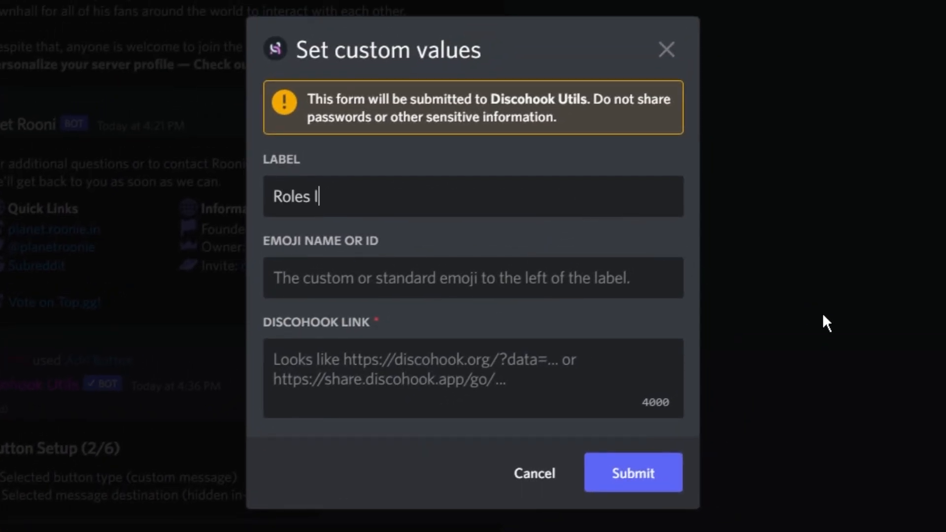
{"action": "type", "text": "Info"}
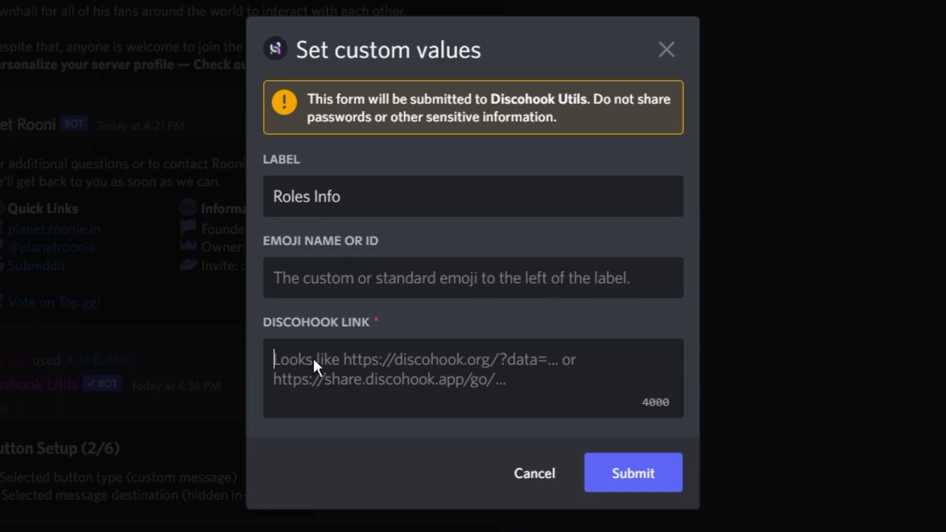
{"action": "type", "text": "https://share.discohook.app/go/65y7b1tt"}
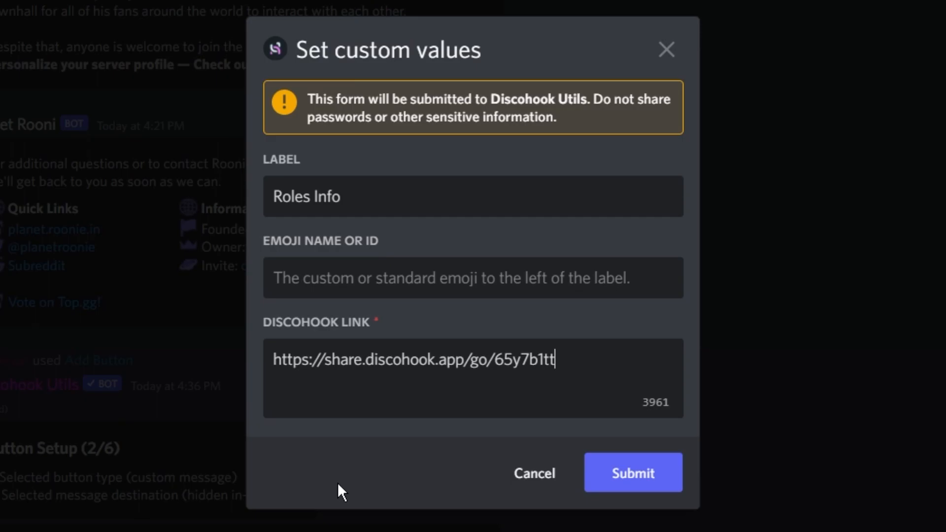
{"action": "left_click", "coordinate": [633, 472]}
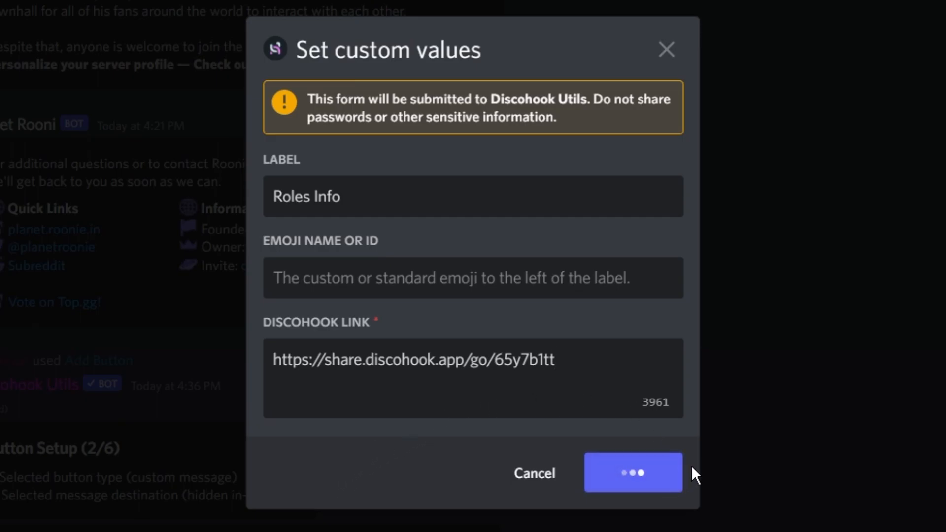
{"action": "left_click", "coordinate": [632, 473]}
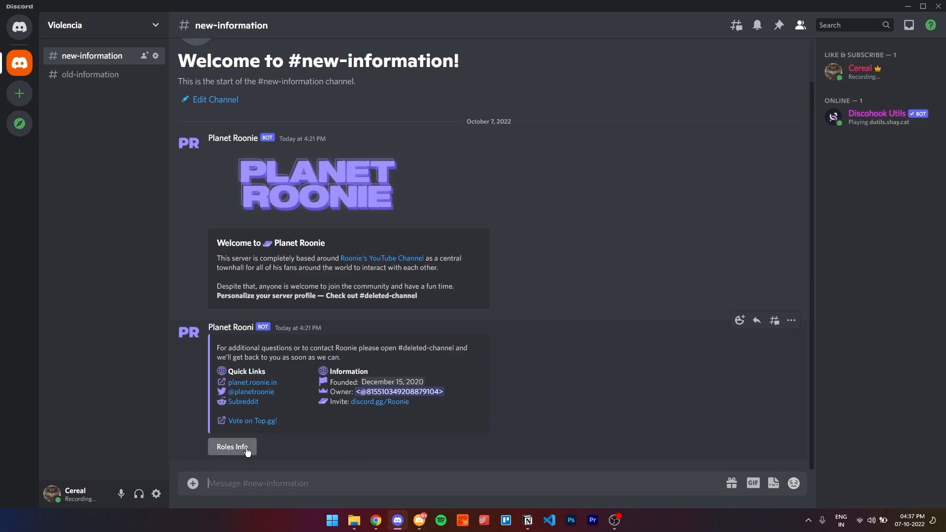
Test the new Roles Info button in #new-information.
{"action": "left_click", "coordinate": [232, 446]}
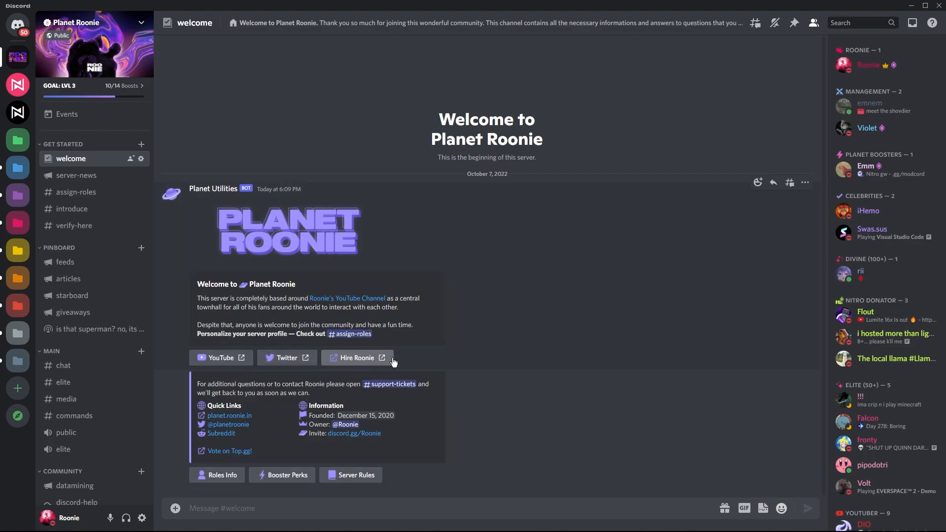
{"action": "mouse_move", "coordinate": [292, 369]}
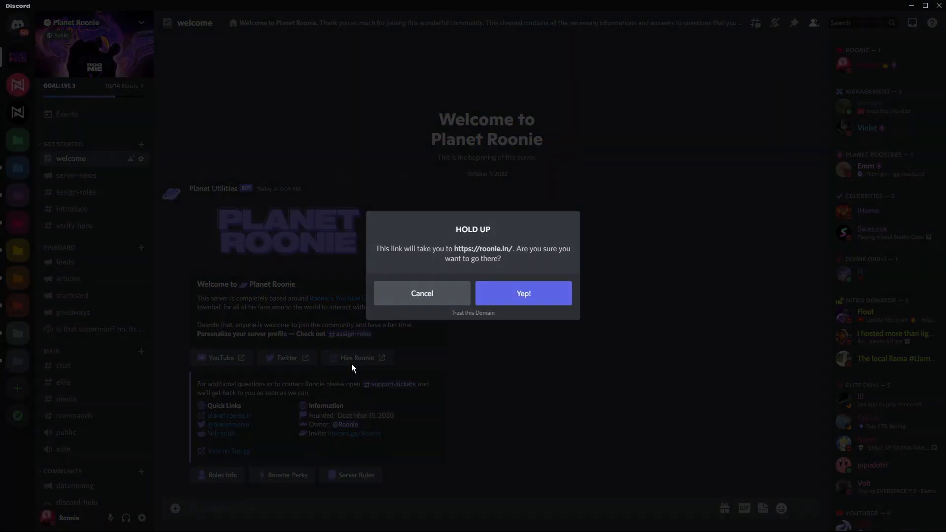
Add Booster Perks and Server Rules buttons beside Roles Info.
{"action": "left_click", "coordinate": [422, 293]}
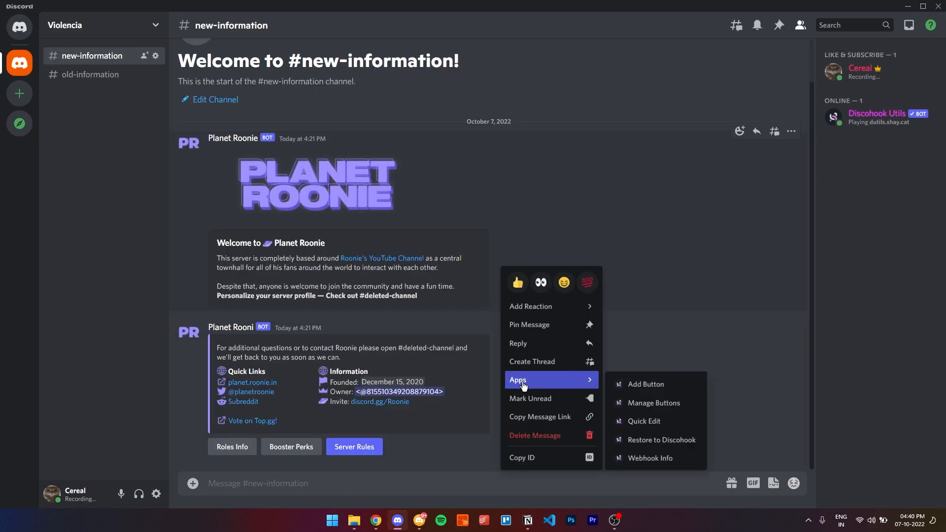
{"action": "left_click", "coordinate": [645, 384]}
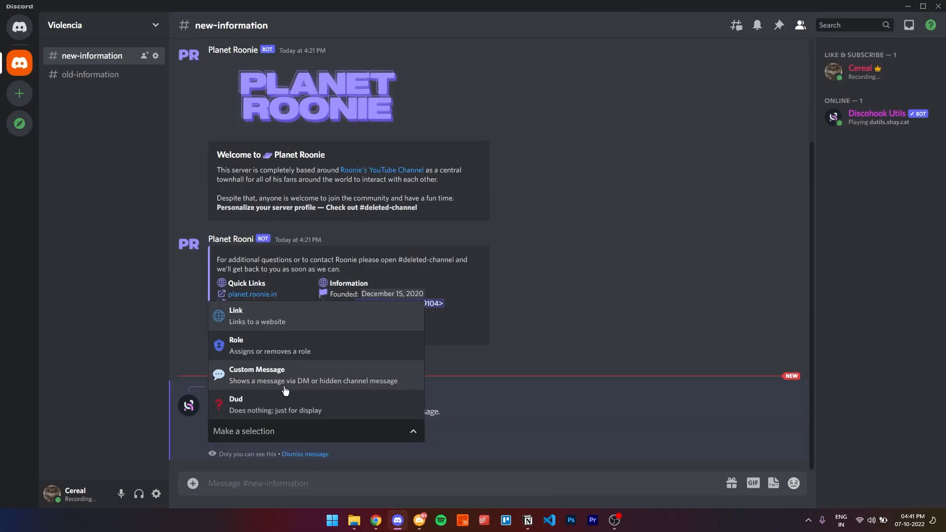
{"action": "left_click", "coordinate": [236, 313]}
{"action": "type", "text": "https://roonie.in"}
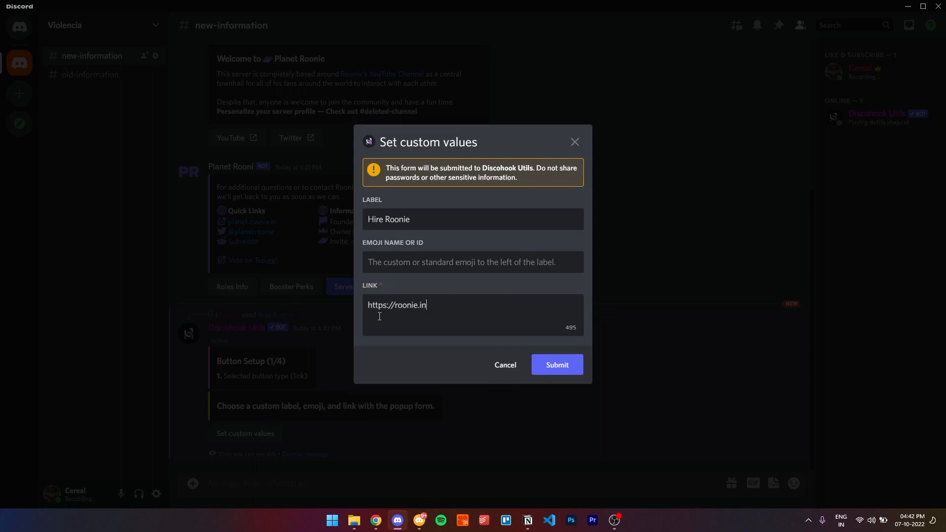
{"action": "left_click", "coordinate": [557, 365]}
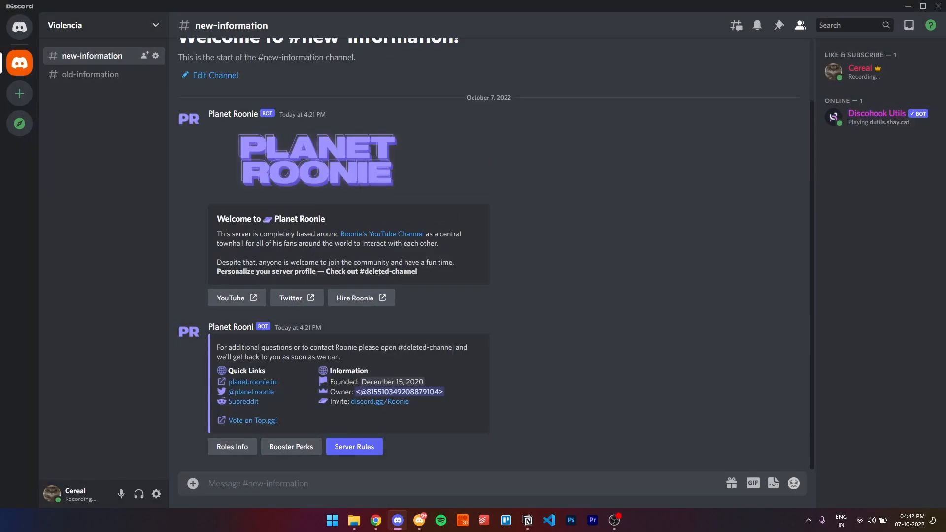
{"action": "left_click", "coordinate": [237, 298]}
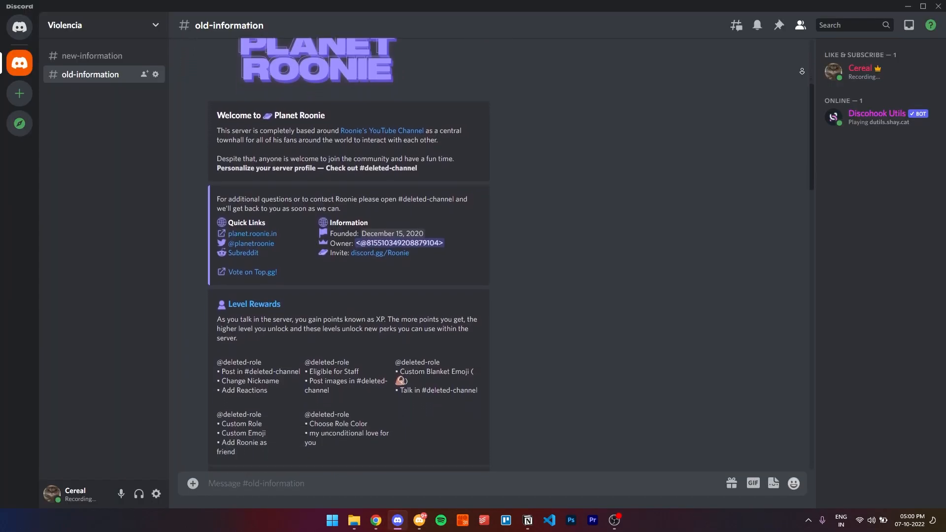
Scroll down through the messages in #old-information.
{"action": "scroll", "scroll_direction": "down", "scroll_amount": 3}
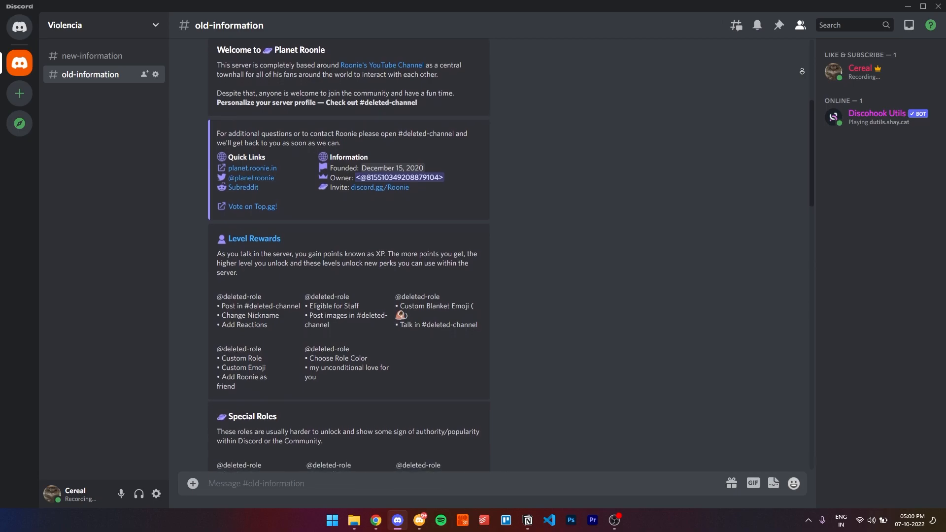
{"action": "scroll", "scroll_direction": "down", "scroll_amount": 3}
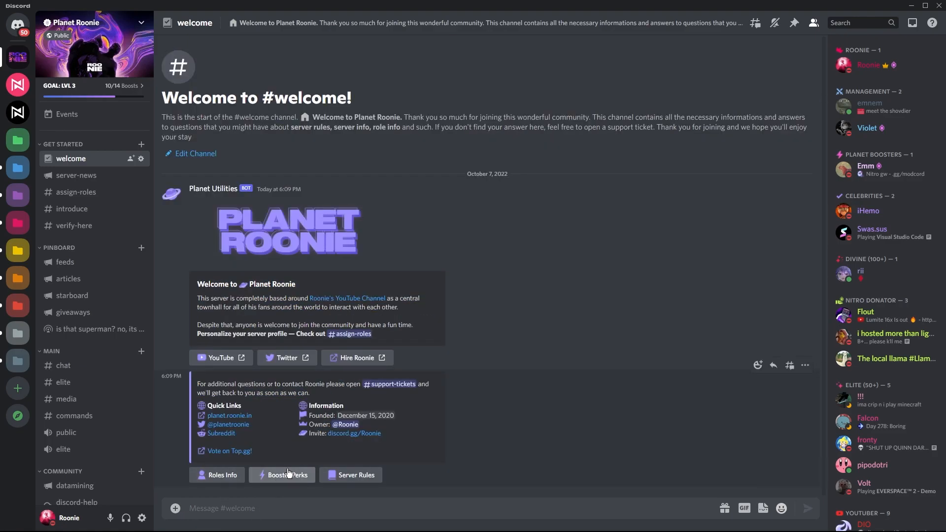
View the Projects section (Netcord, RepBot) on Roonie's Carrd profile site.
{"action": "left_click", "coordinate": [282, 475]}
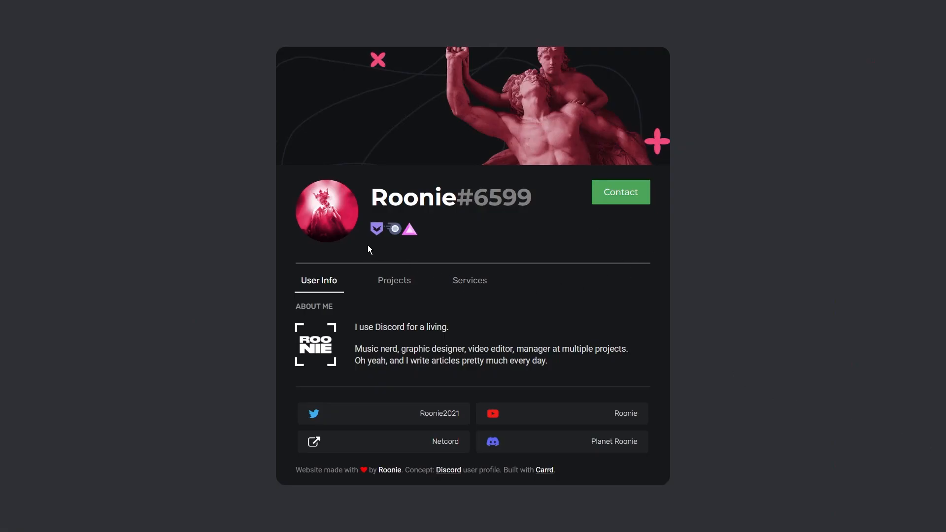
{"action": "left_click", "coordinate": [394, 281]}
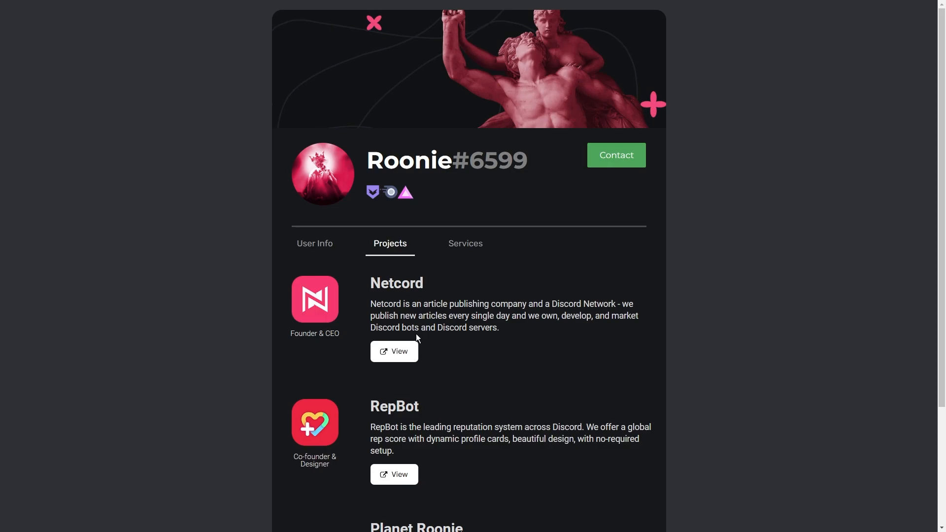
{"action": "scroll", "scroll_direction": "down", "scroll_amount": 3}
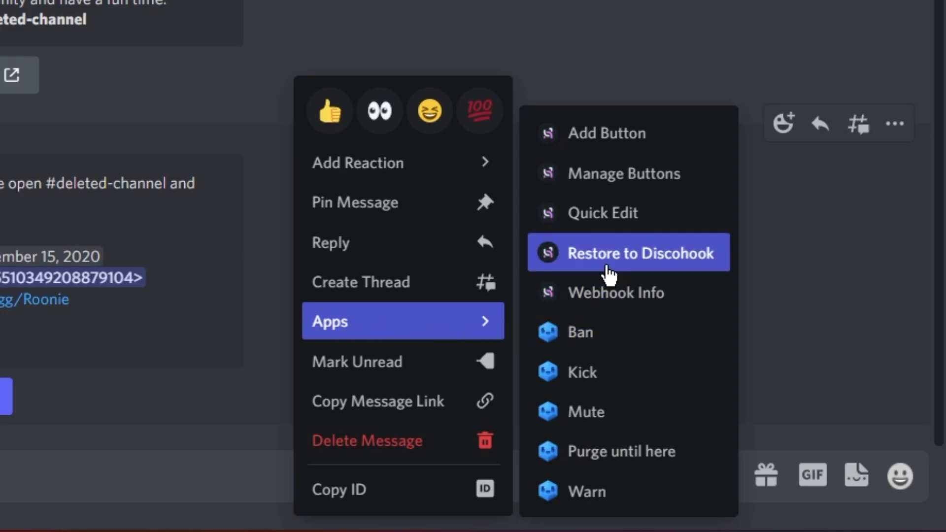
Restore the contact message to Discohook as a share link with edit options.
{"action": "left_click", "coordinate": [628, 253]}
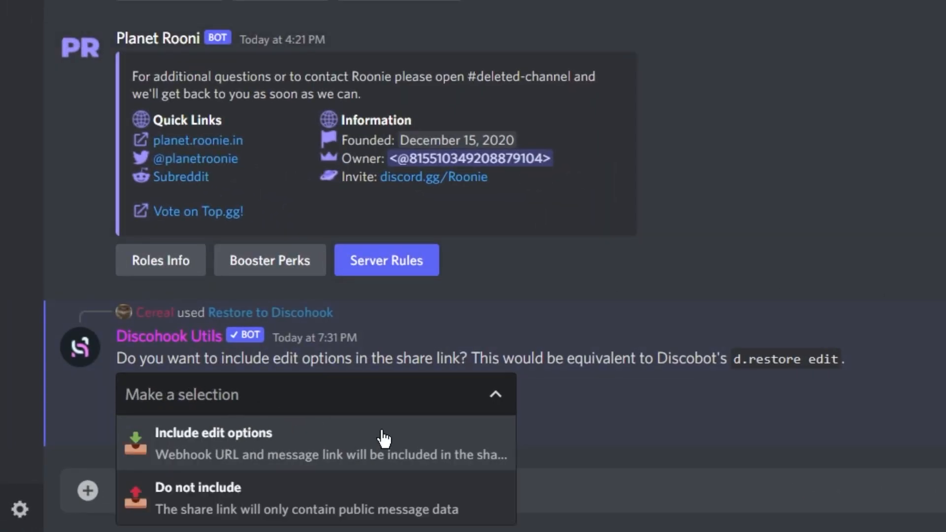
{"action": "left_click", "coordinate": [212, 433]}
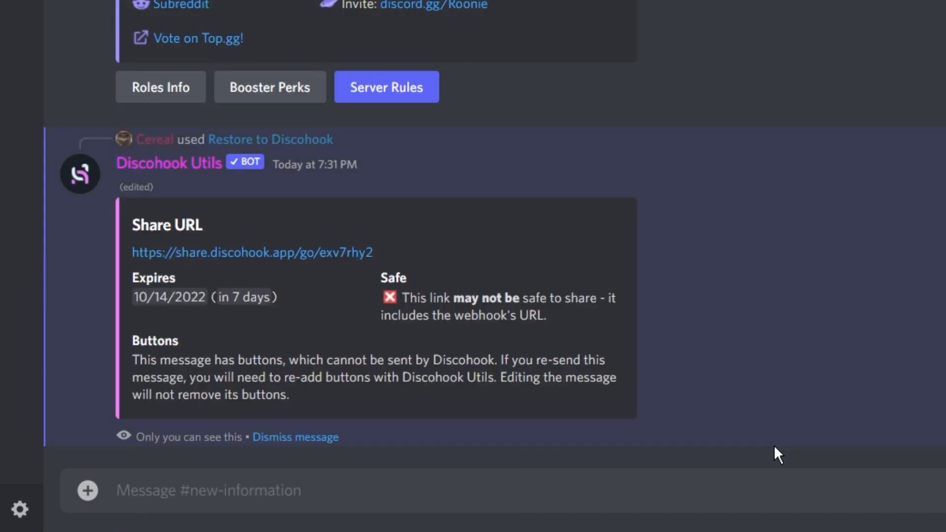
{"action": "mouse_move", "coordinate": [332, 260]}
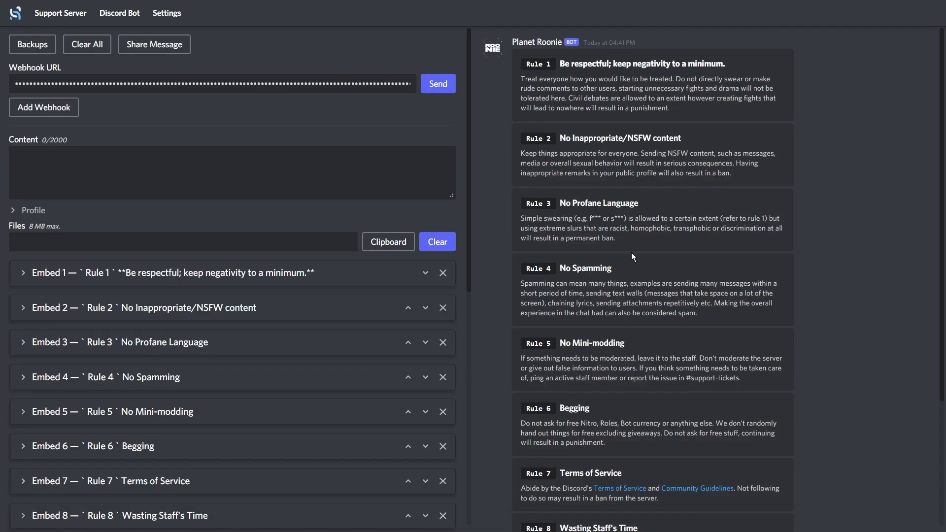
Save a Discohook backup named 'Planet Roonie Rules', then test the Booster Perks button.
{"action": "left_click", "coordinate": [33, 44]}
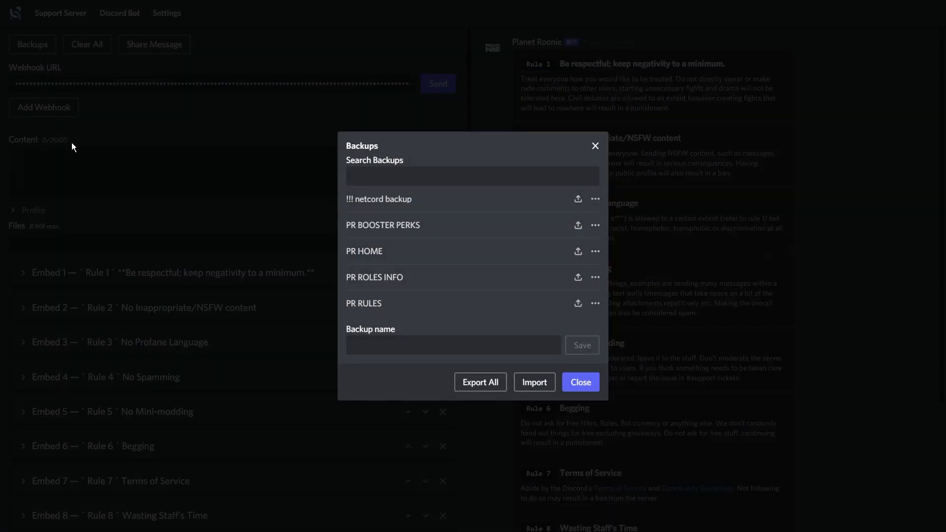
{"action": "type", "text": "P"}
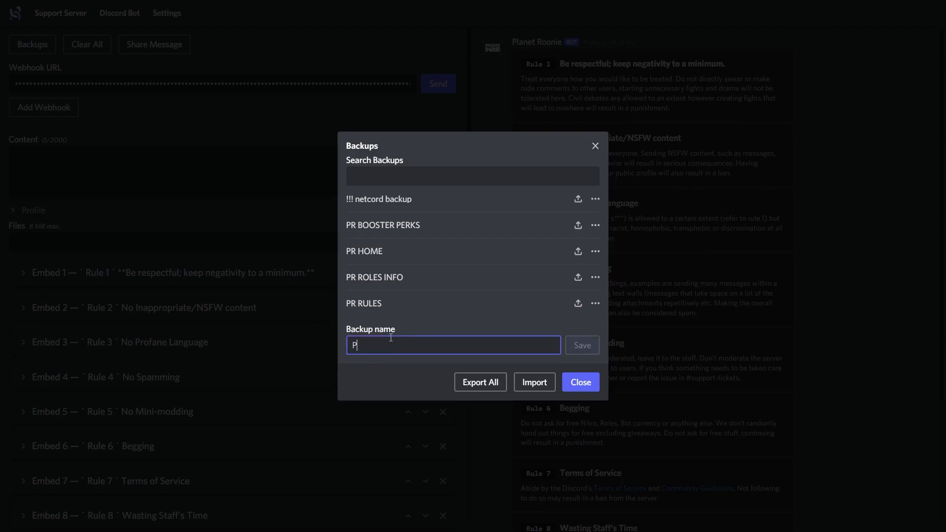
{"action": "type", "text": "Planet Roonie"}
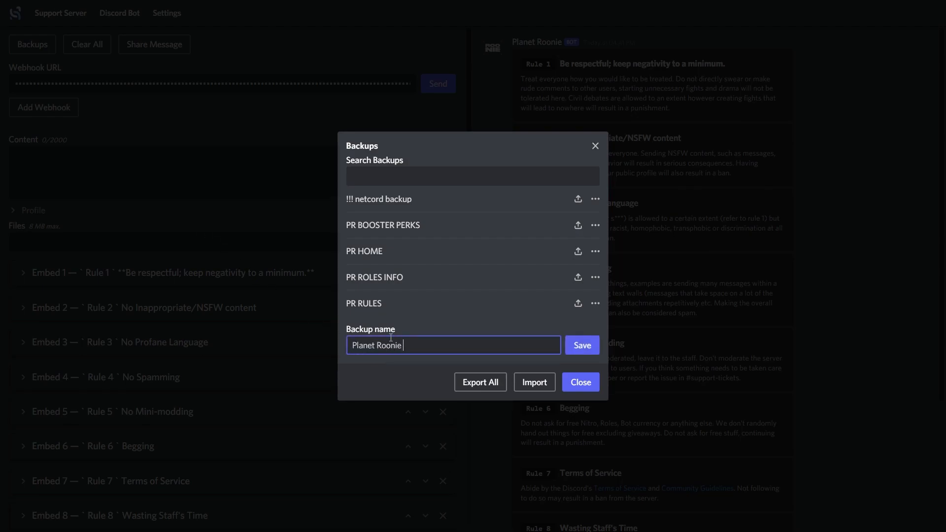
{"action": "type", "text": "Rules"}
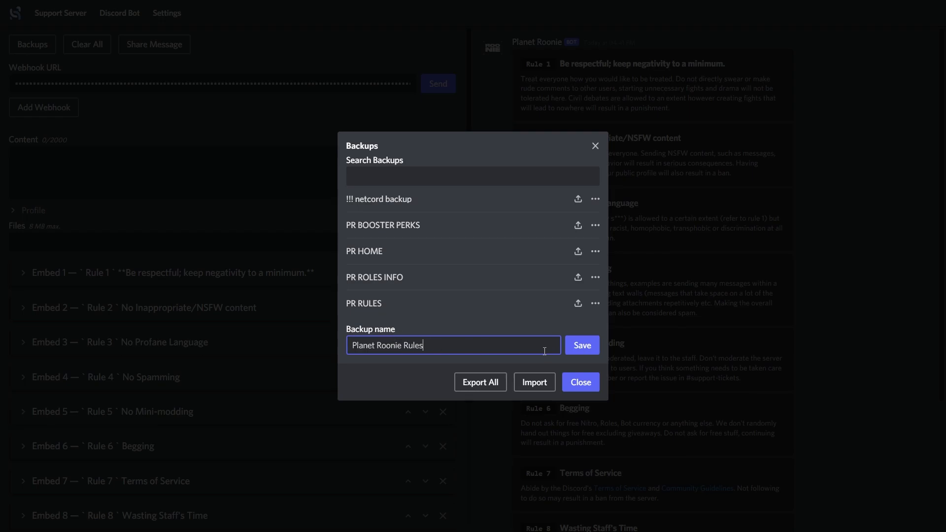
{"action": "left_click", "coordinate": [582, 345]}
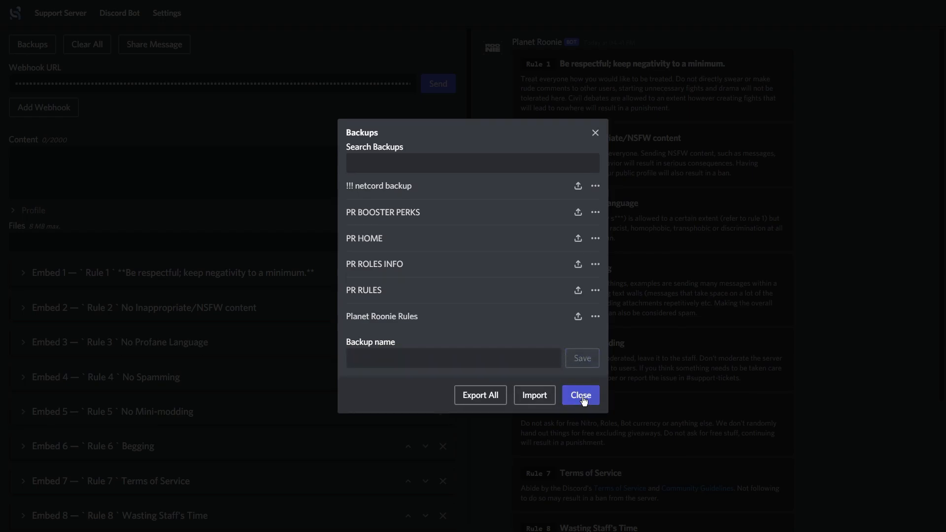
{"action": "left_click", "coordinate": [580, 395]}
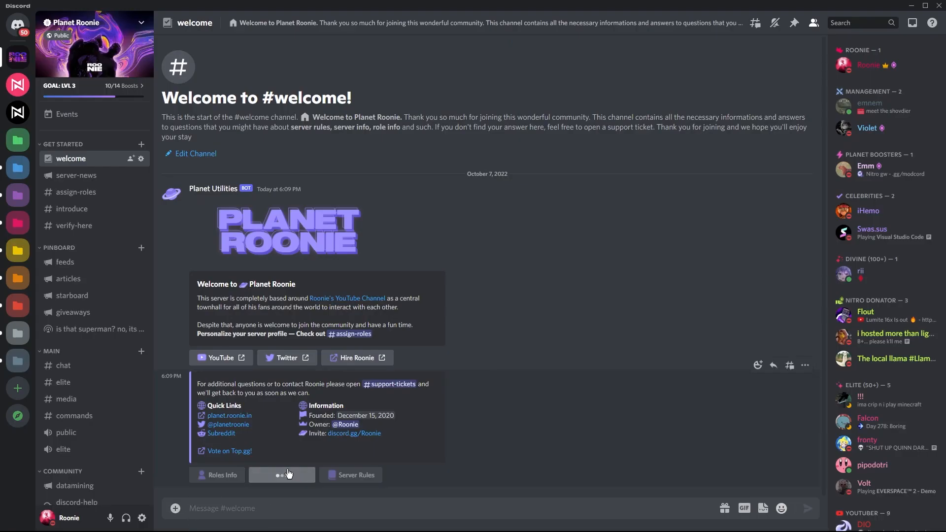
{"action": "left_click", "coordinate": [282, 475]}
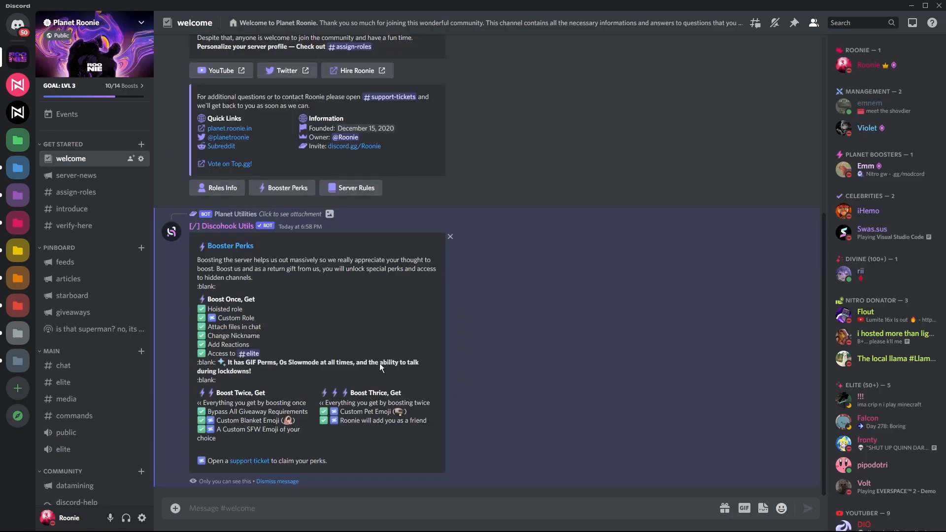